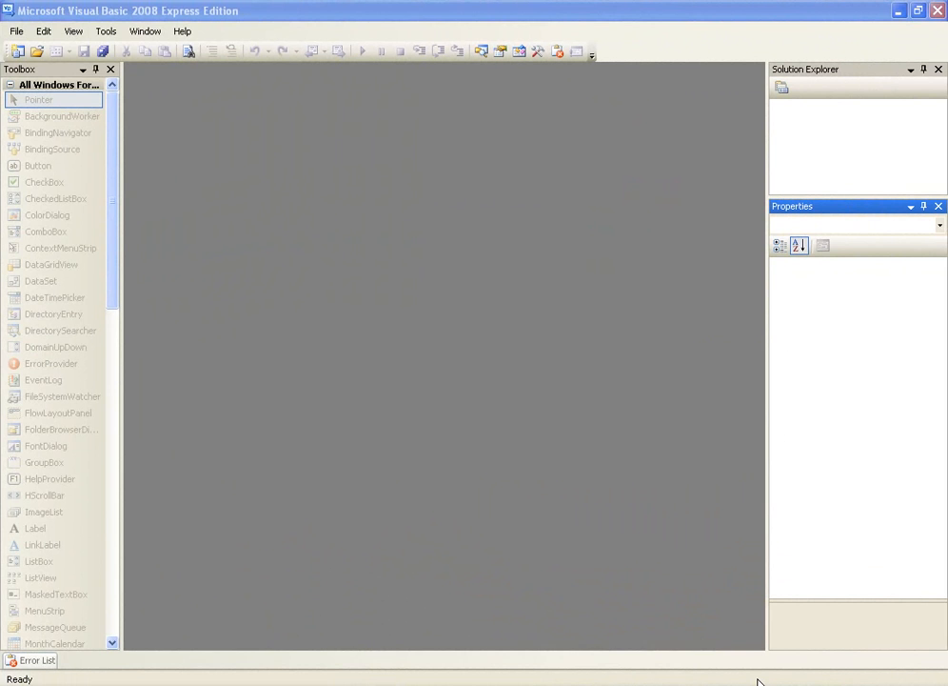
pyautogui.moveTo(8, 27)
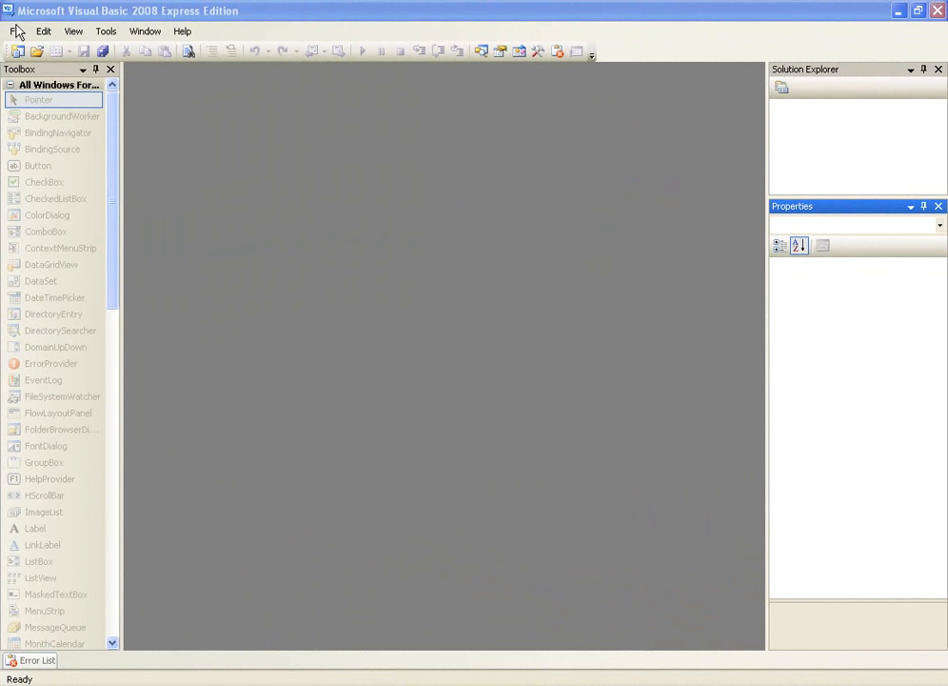
# Step: Create a new Windows Forms Application project named 'using special folders'
pyautogui.click(15, 30)
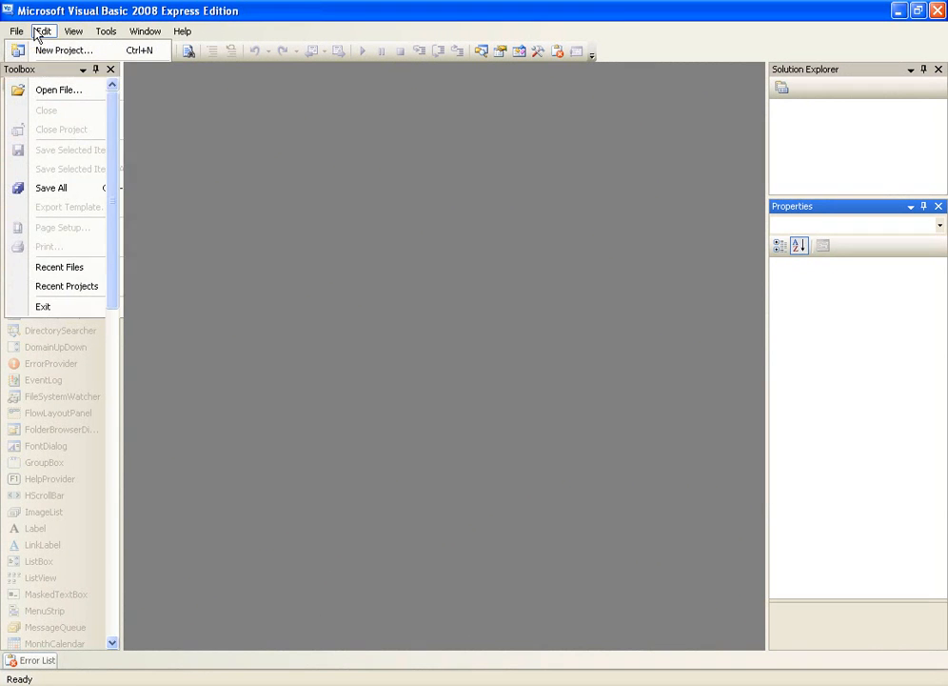
pyautogui.click(63, 49)
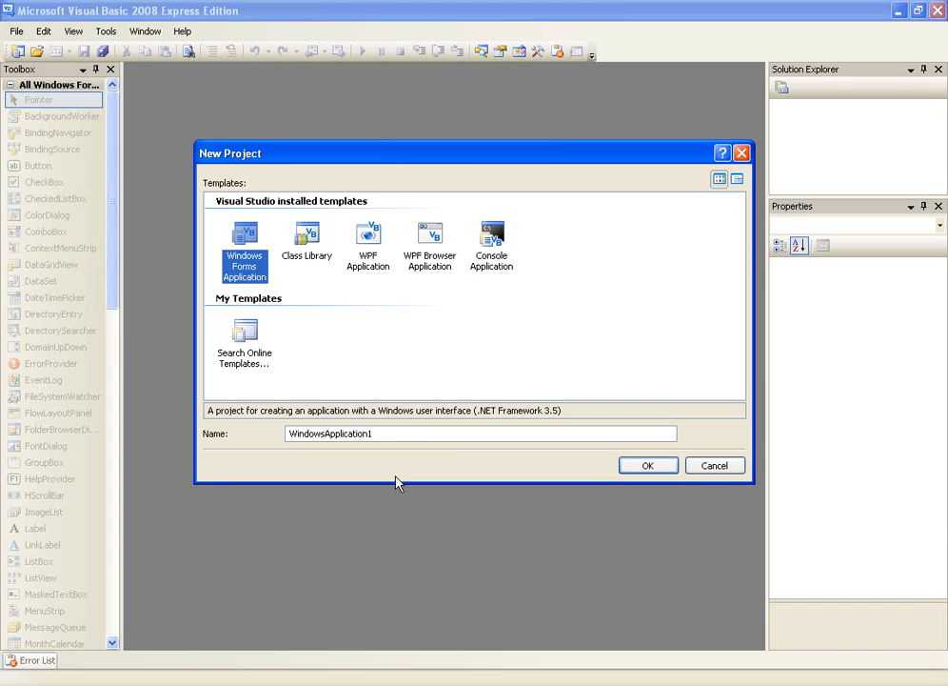
pyautogui.write('using special folders')
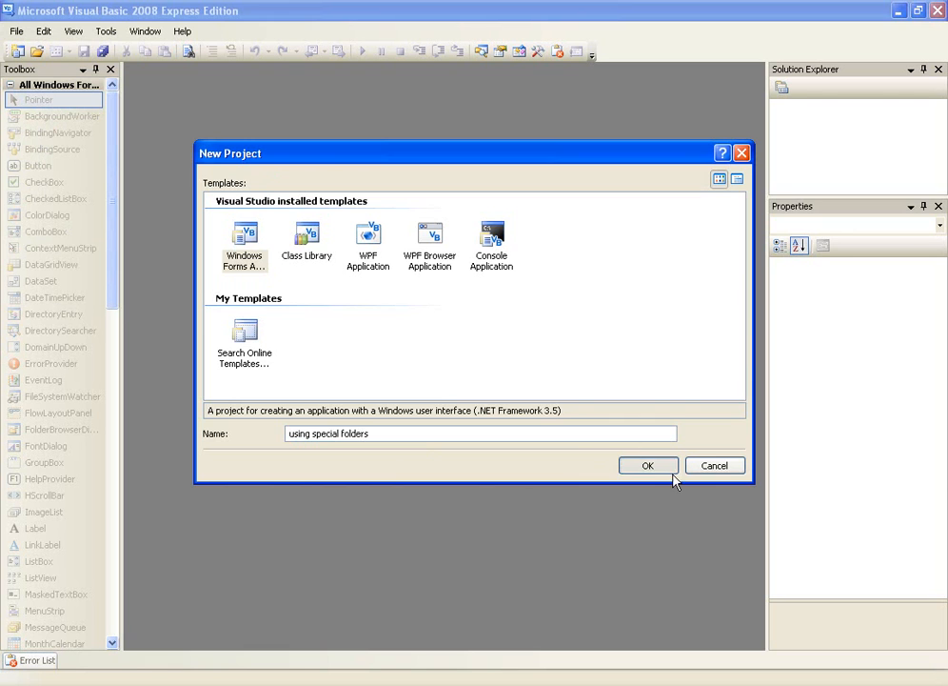
pyautogui.click(647, 465)
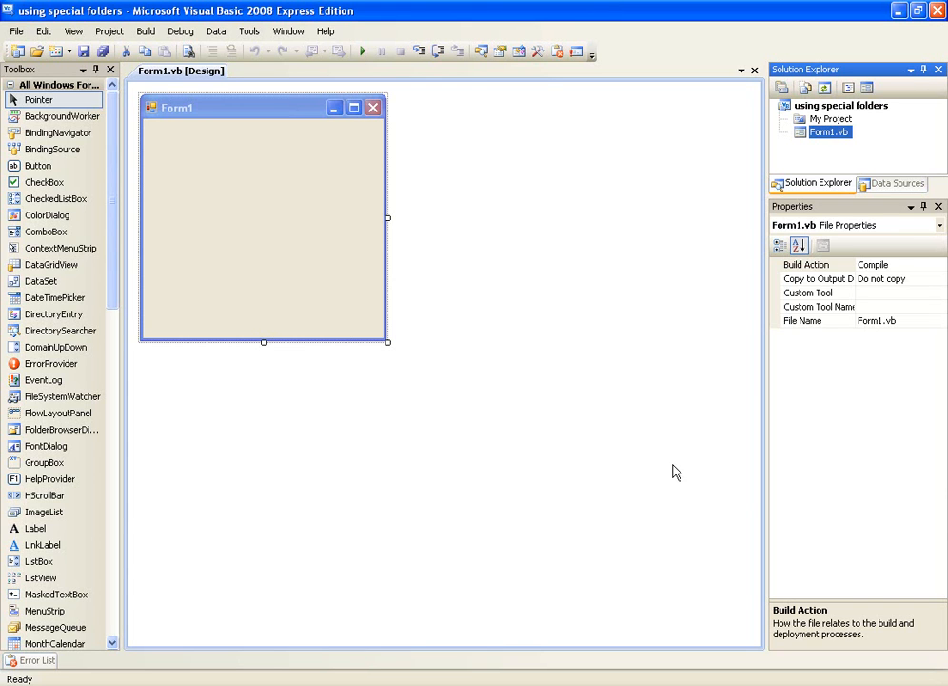
pyautogui.moveTo(175, 156)
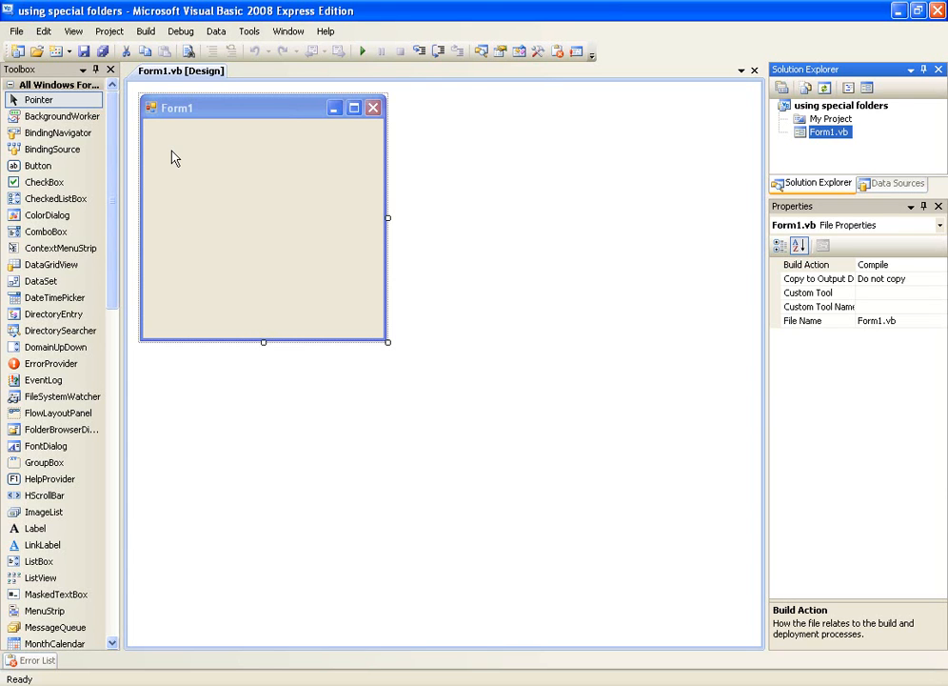
pyautogui.moveTo(316, 233)
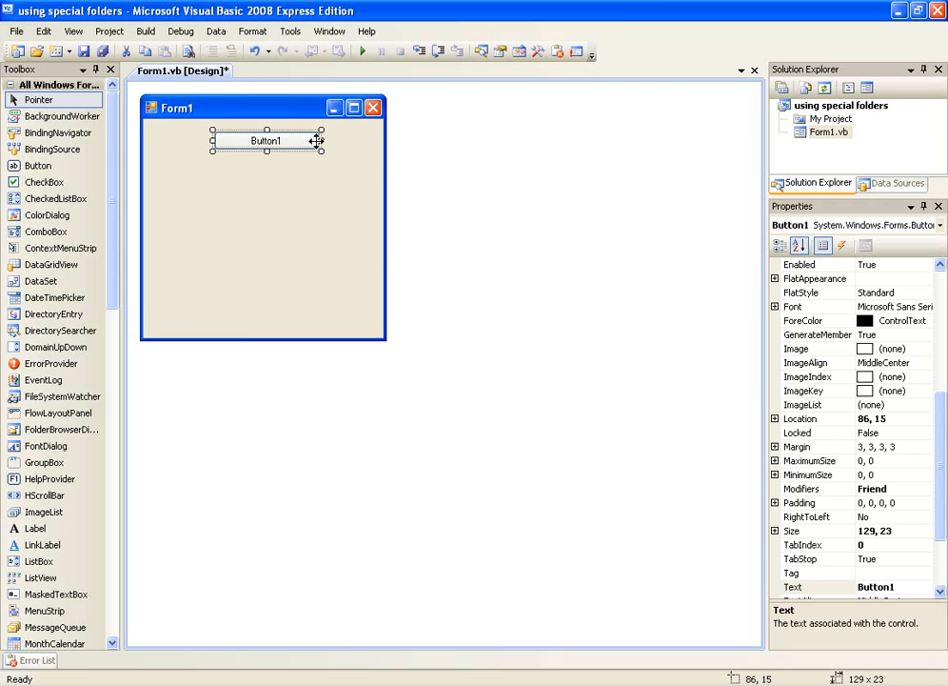
# Step: Place a button captioned 'Show Path' at Form1's top left and shrink the form around it
pyautogui.moveTo(267, 141); pyautogui.dragTo(245, 137)
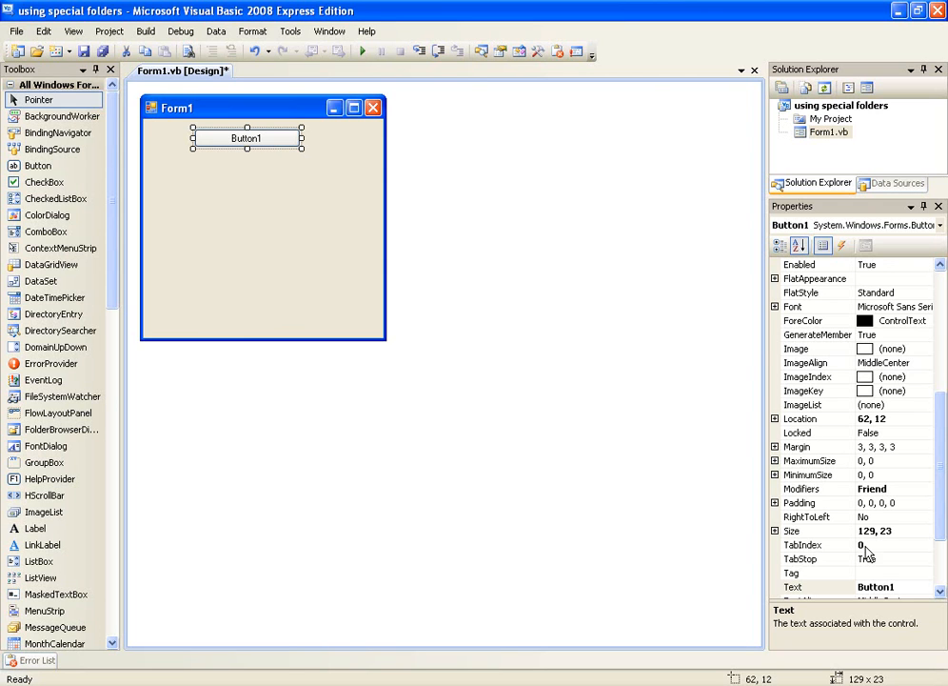
pyautogui.click(892, 587)
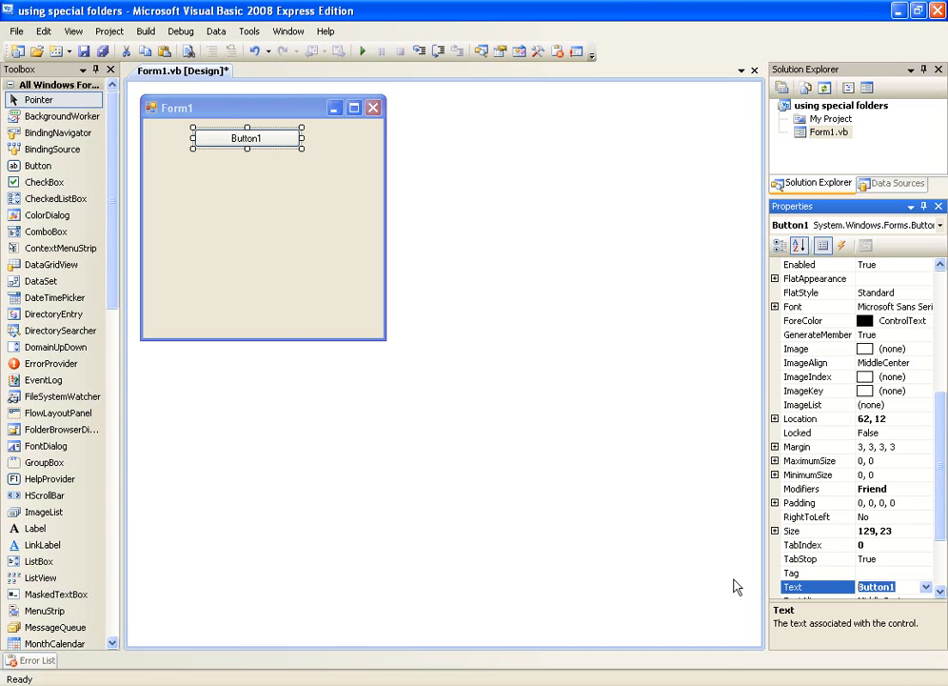
pyautogui.write('Show Path')
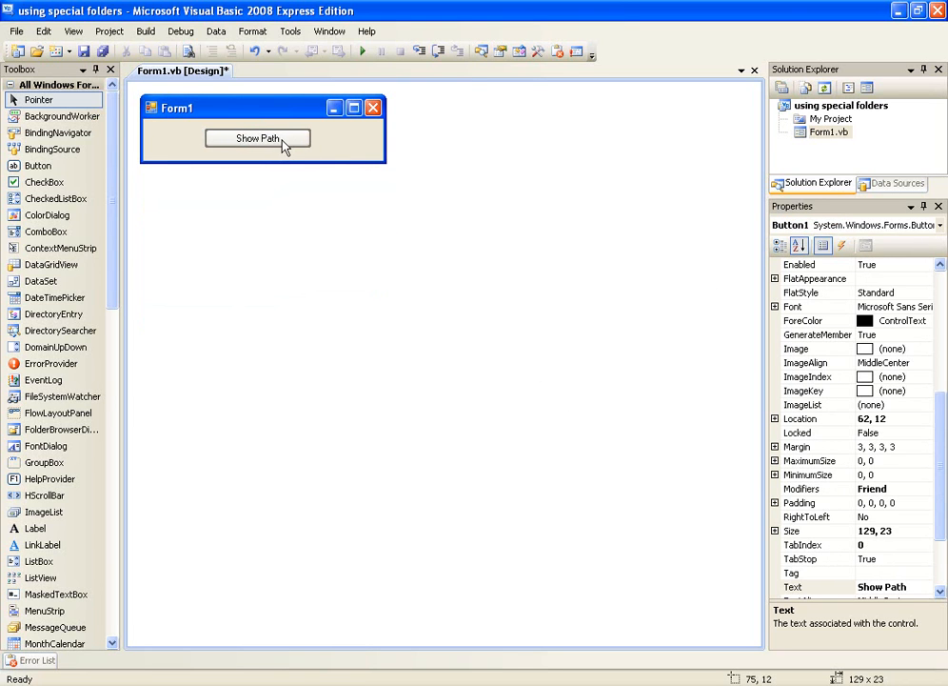
pyautogui.moveTo(257, 137); pyautogui.dragTo(274, 137)
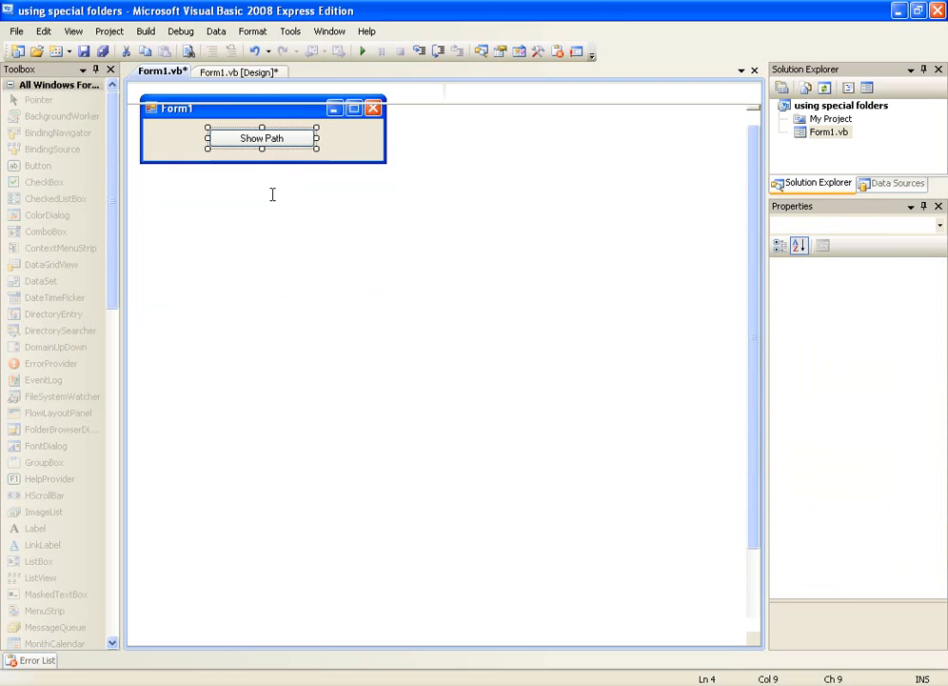
# Step: In Button1_Click, declare thepath As String, ready to assign a value
pyautogui.doubleClick(261, 137)
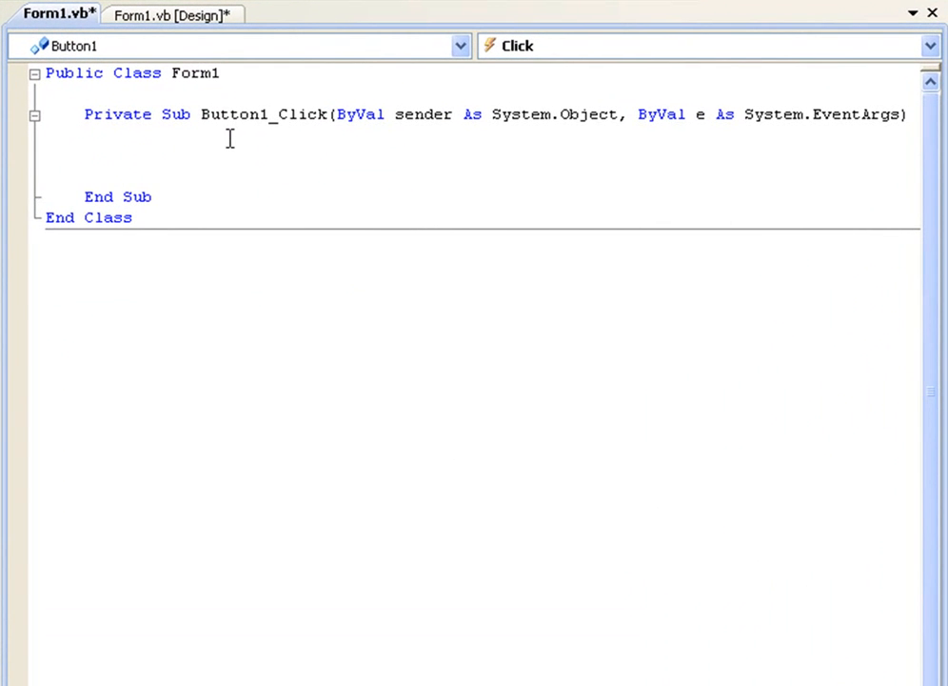
pyautogui.click(124, 156)
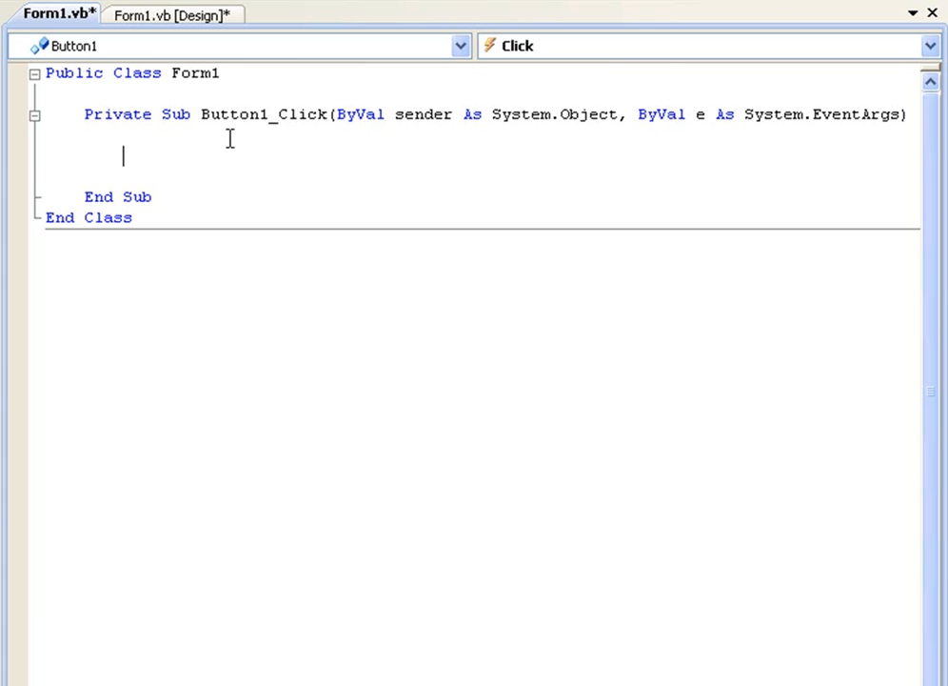
pyautogui.write('Dim')
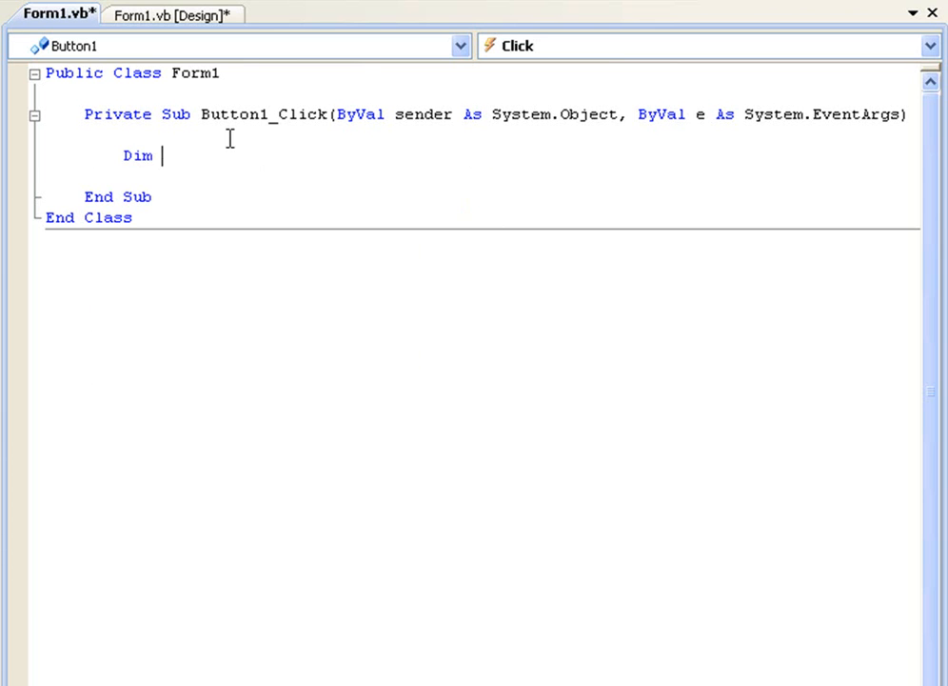
pyautogui.write('thepath As s')
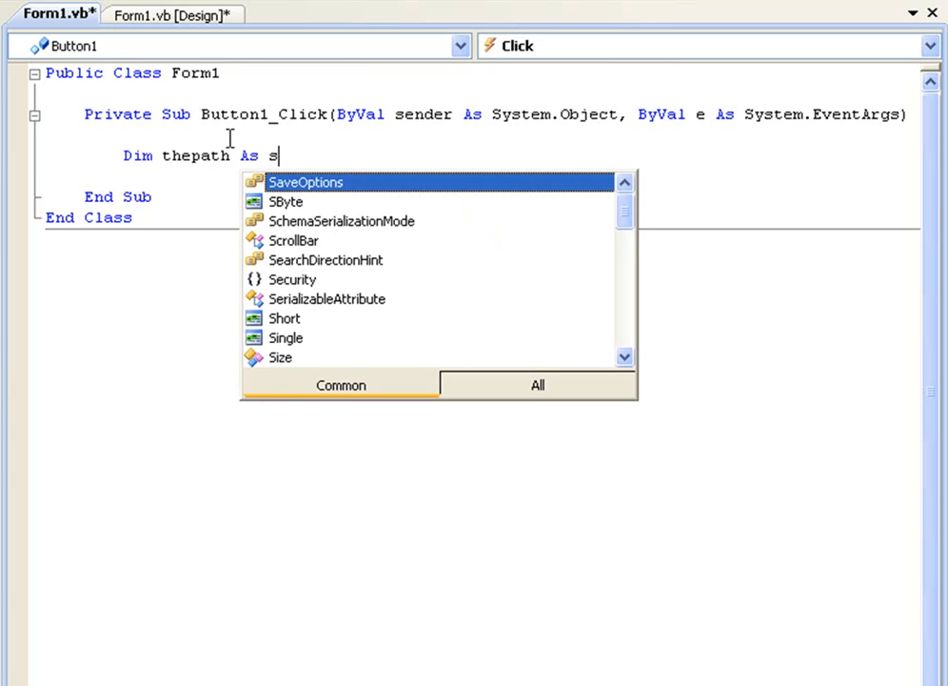
pyautogui.write('tring =')
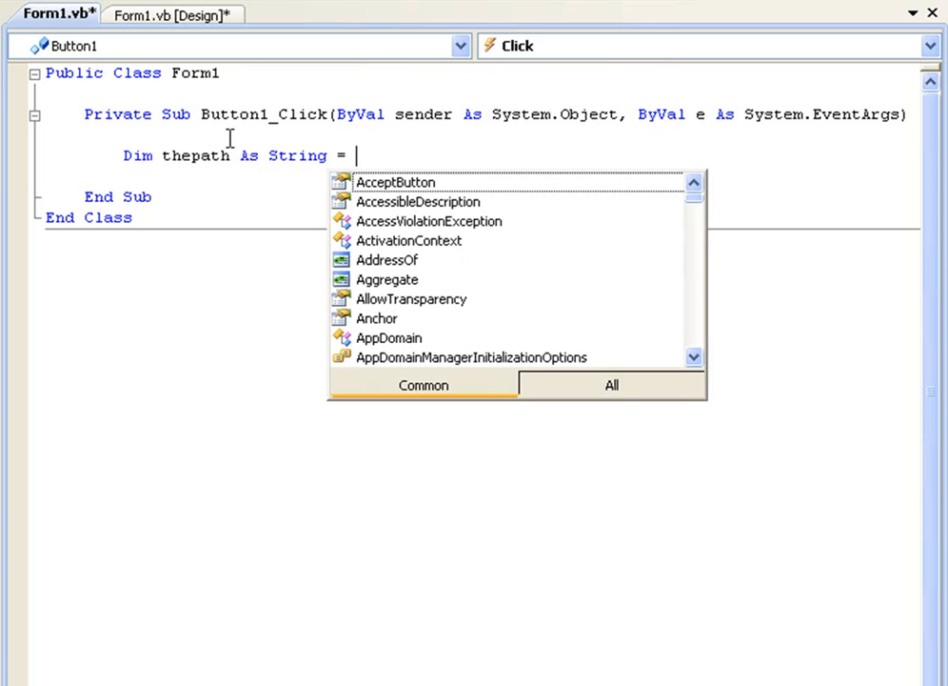
# Step: Assign thepath from Environment.GetFolderPath(Environment.SpecialFolder.MyDocuments) via IntelliSense
pyautogui.write('Environment.g')
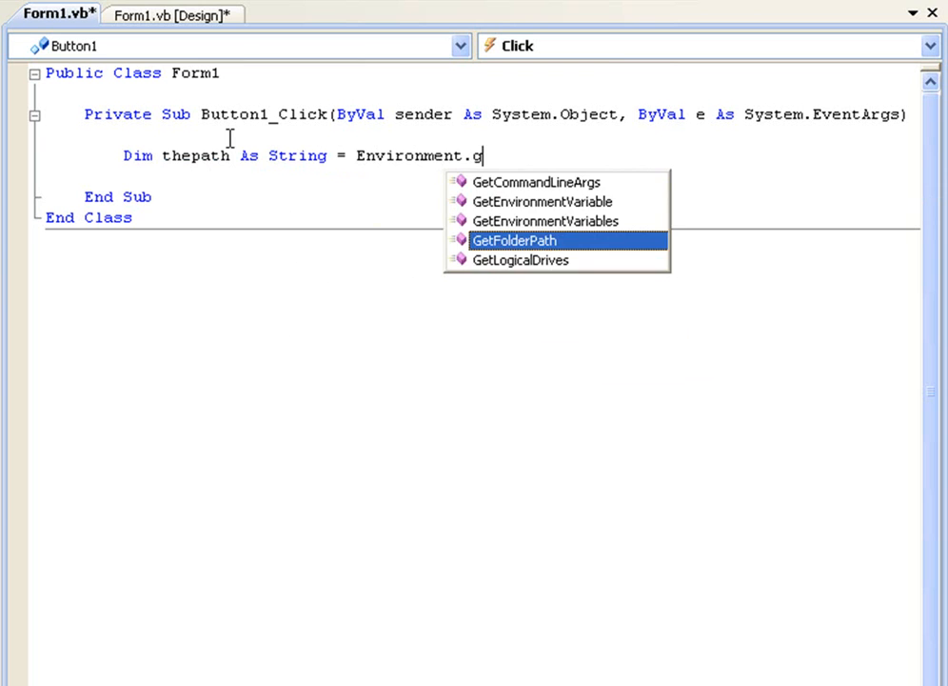
pyautogui.write('etfolderPath(')
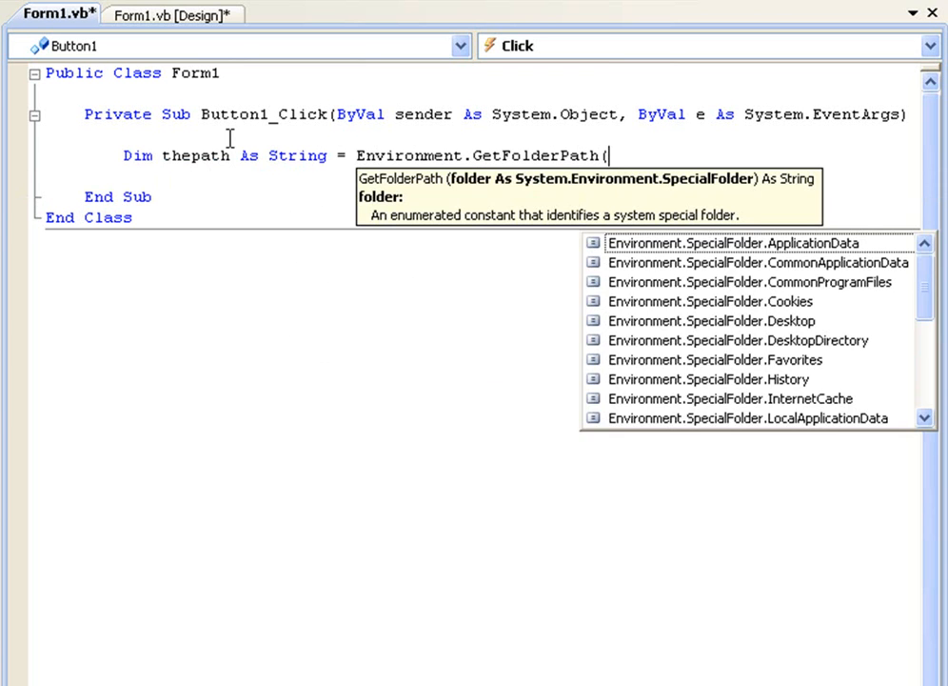
pyautogui.write('environment.specialfolder')
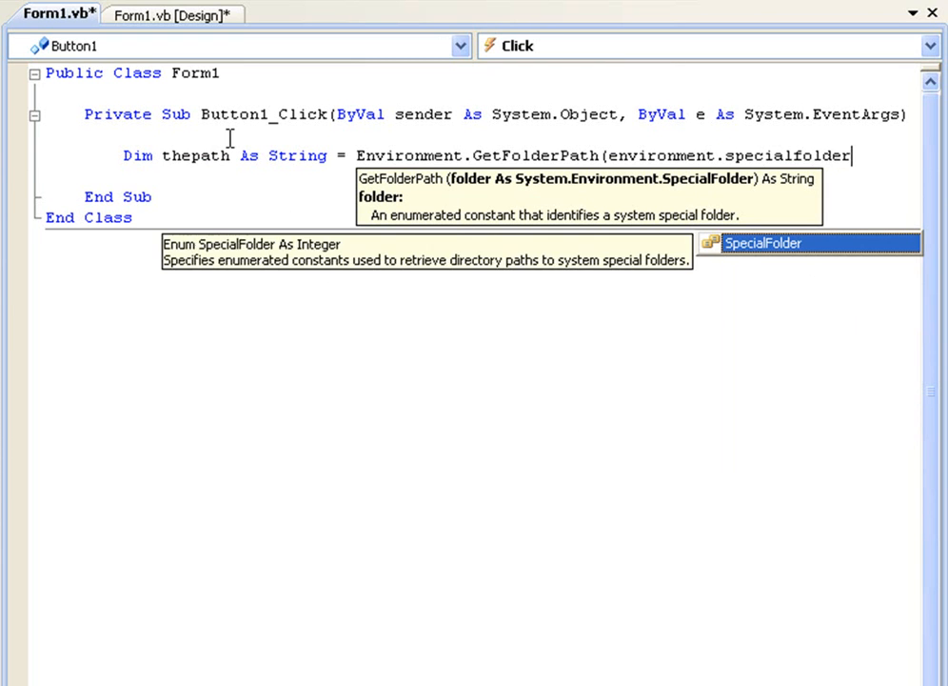
pyautogui.write('.')
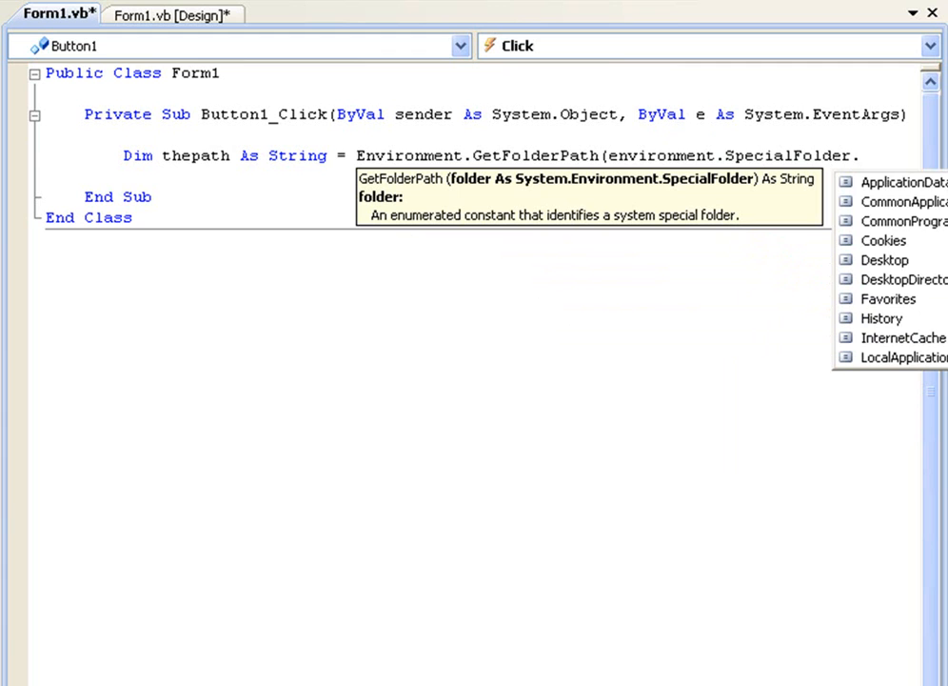
pyautogui.scroll(-3)
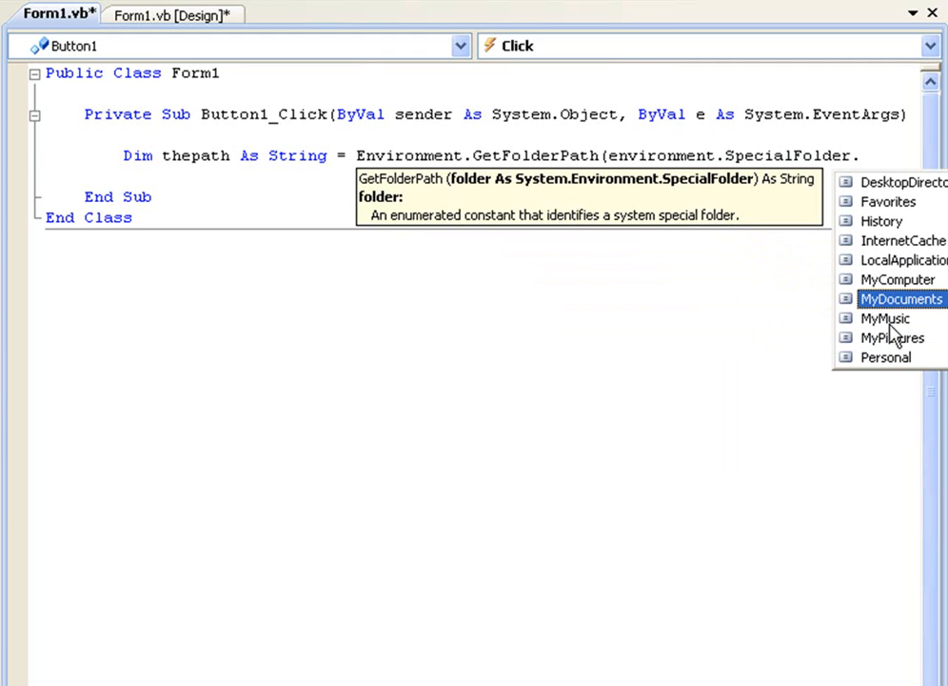
pyautogui.write('.')
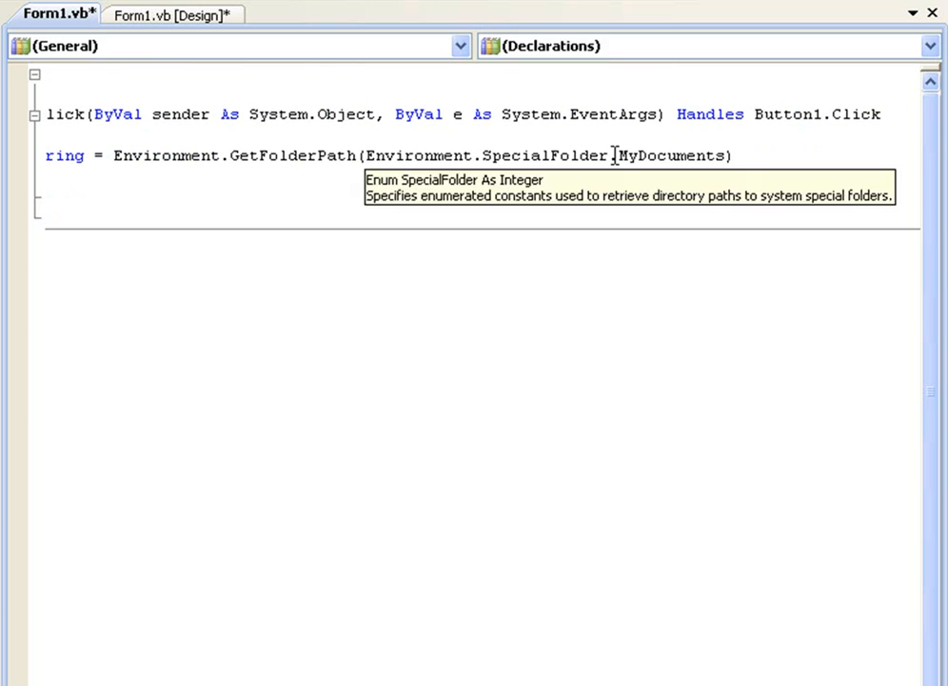
pyautogui.doubleClick(671, 156)
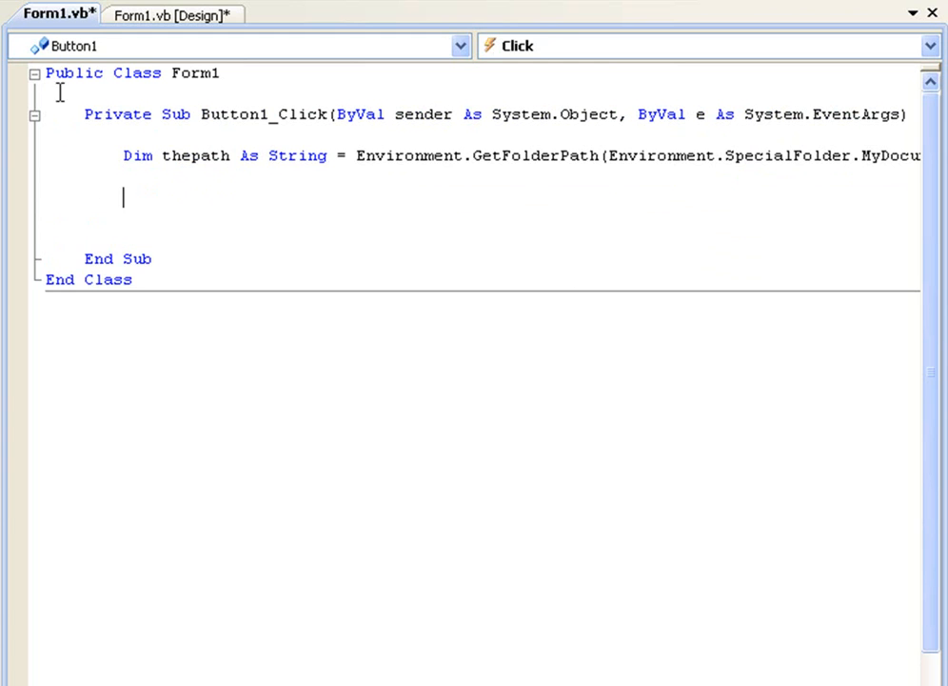
# Step: Add MessageBox.Show(thepath) on the next line of the click handler
pyautogui.write('MessageBox.')
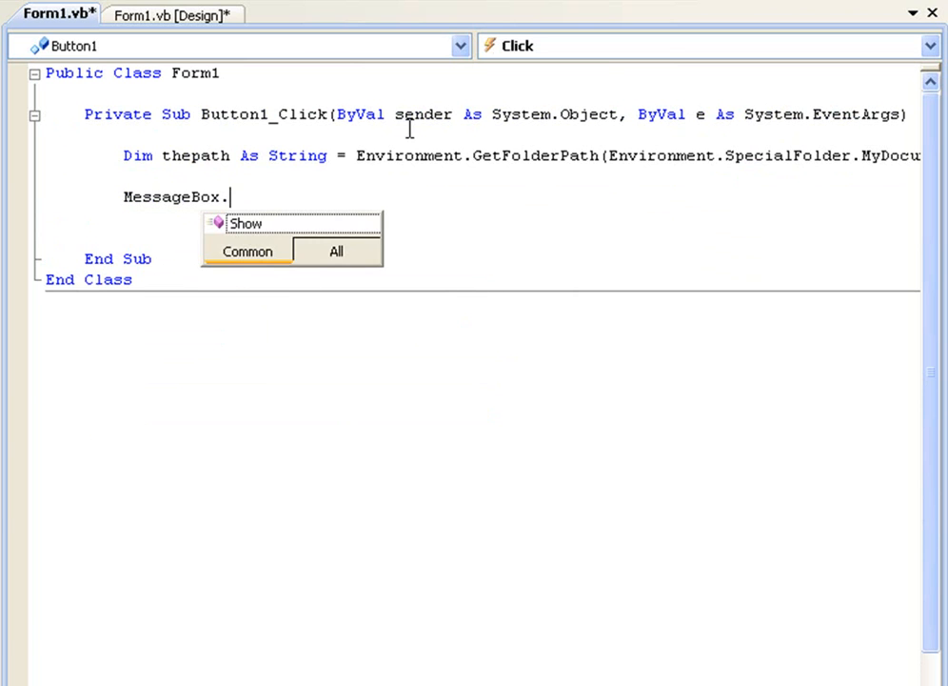
pyautogui.write('show')
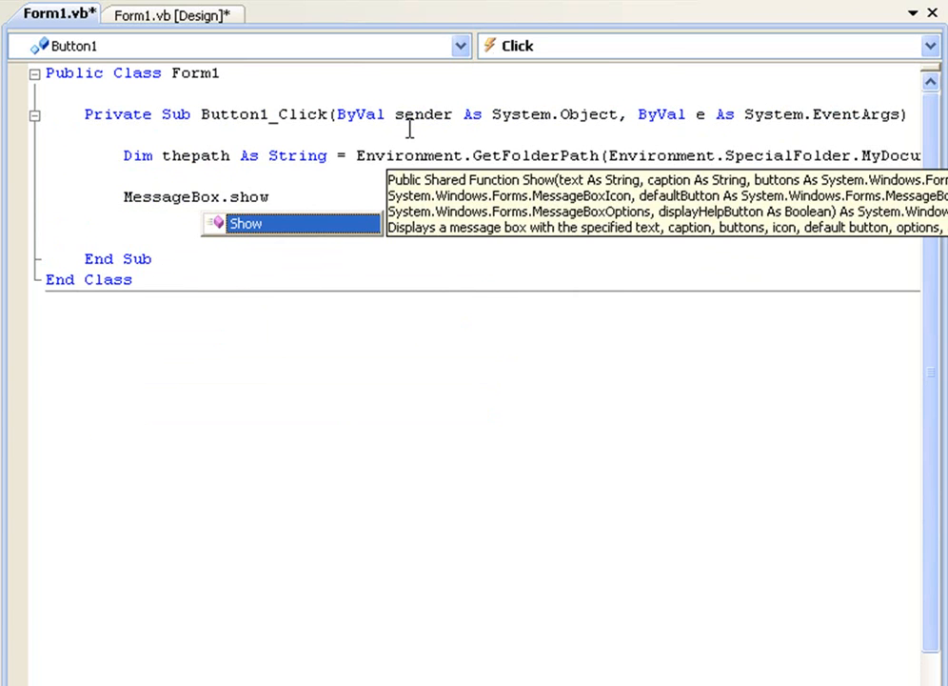
pyautogui.write('(thepath)')
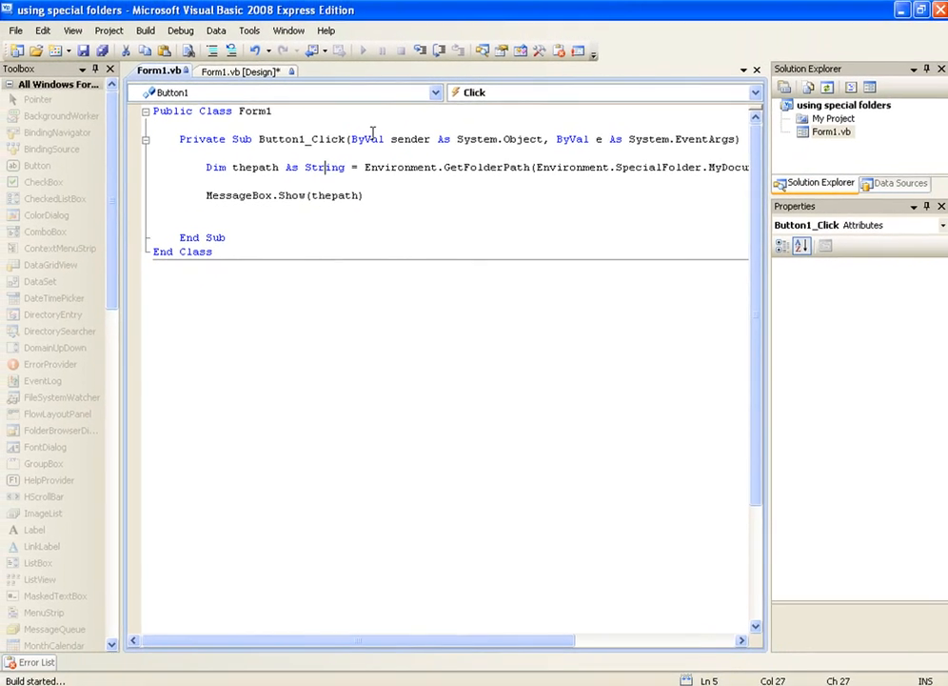
pyautogui.click(361, 53)
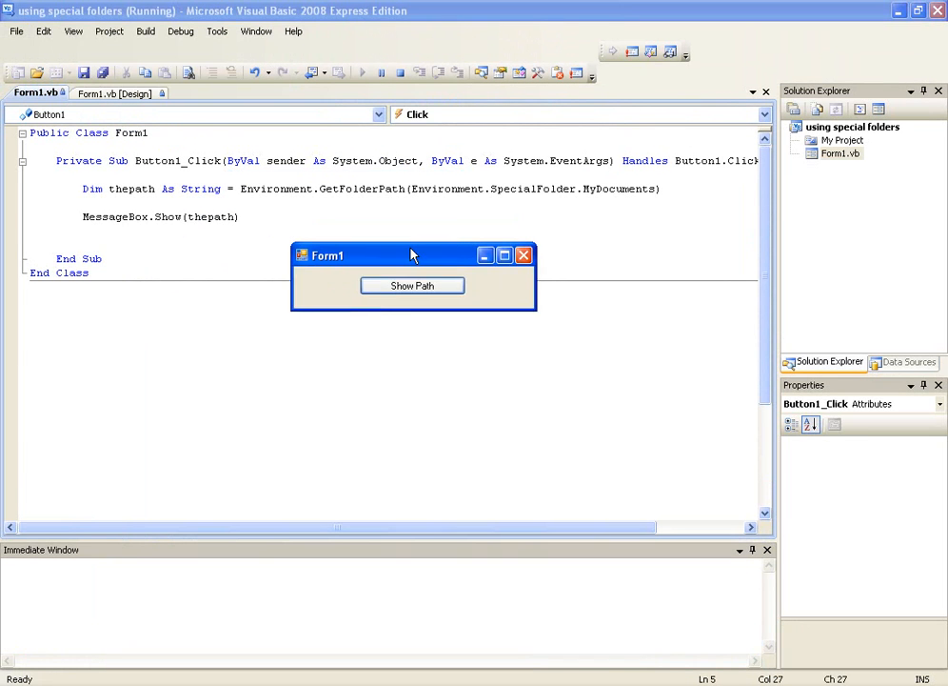
pyautogui.click(412, 285)
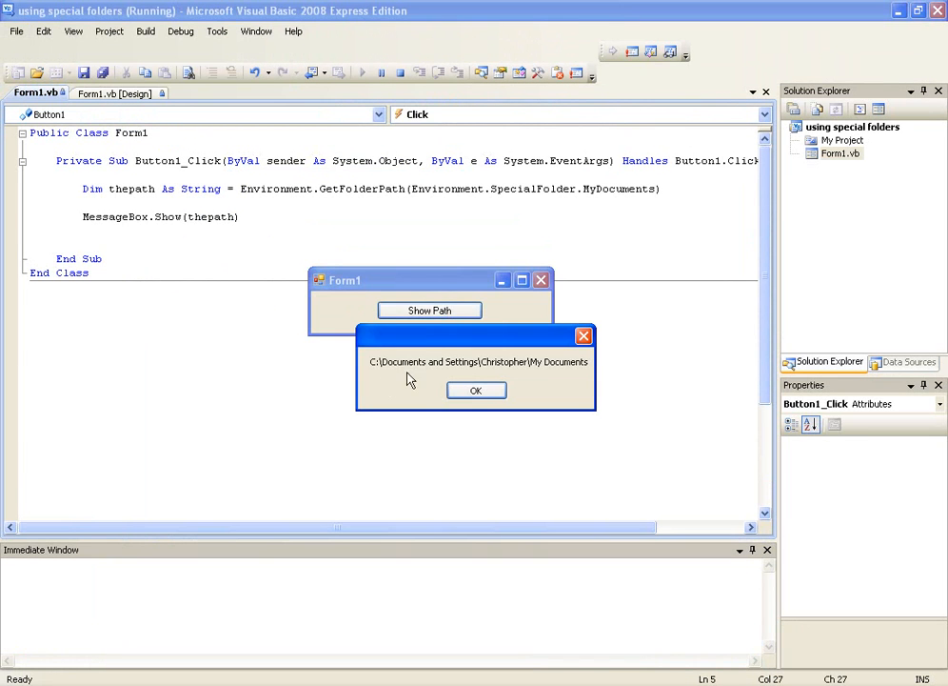
pyautogui.moveTo(530, 381)
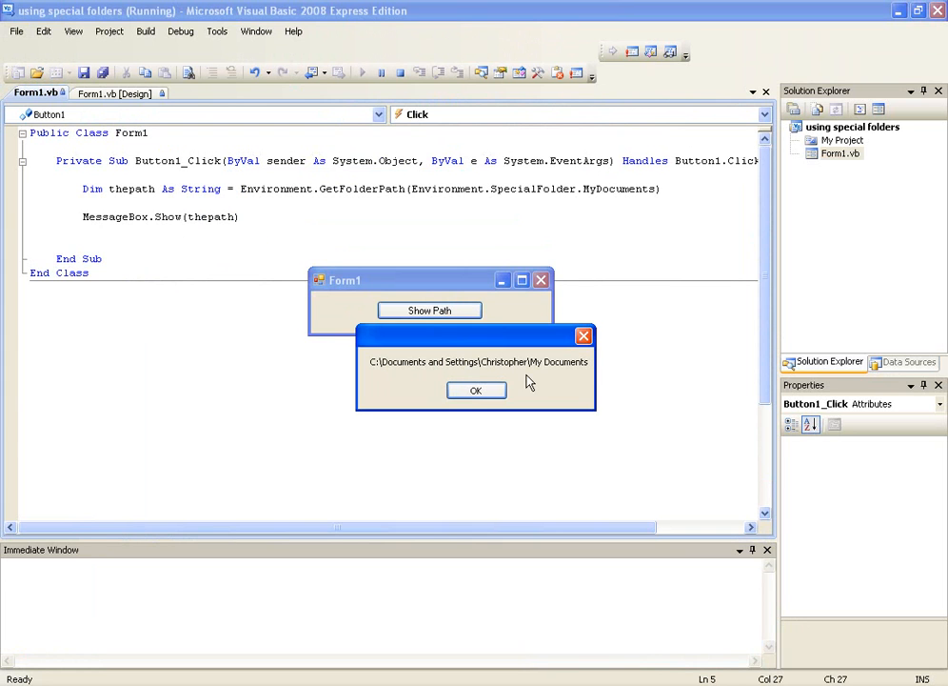
pyautogui.click(476, 391)
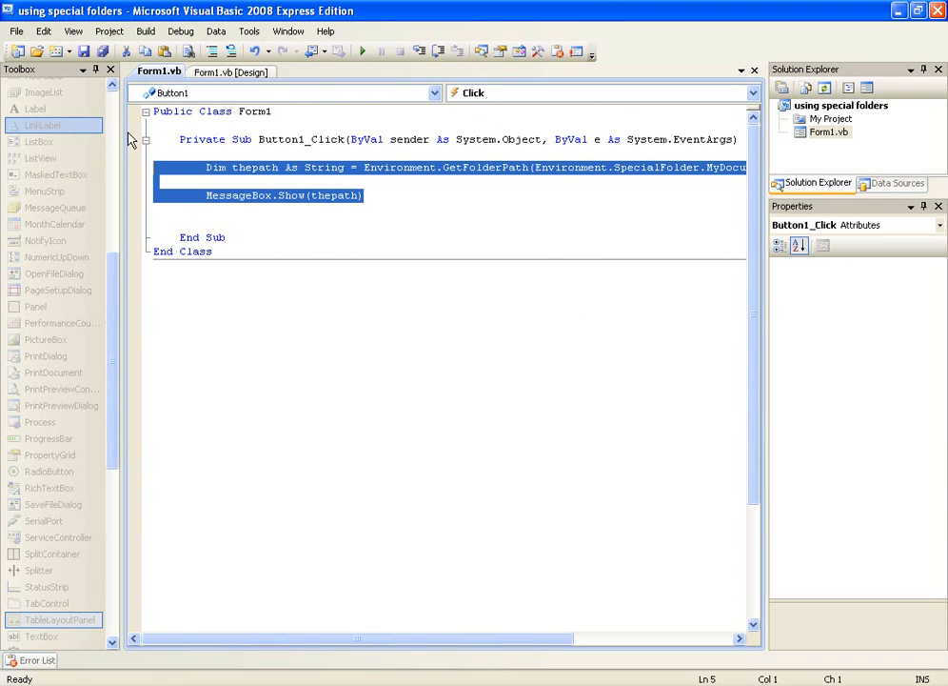
pyautogui.moveTo(409, 139)
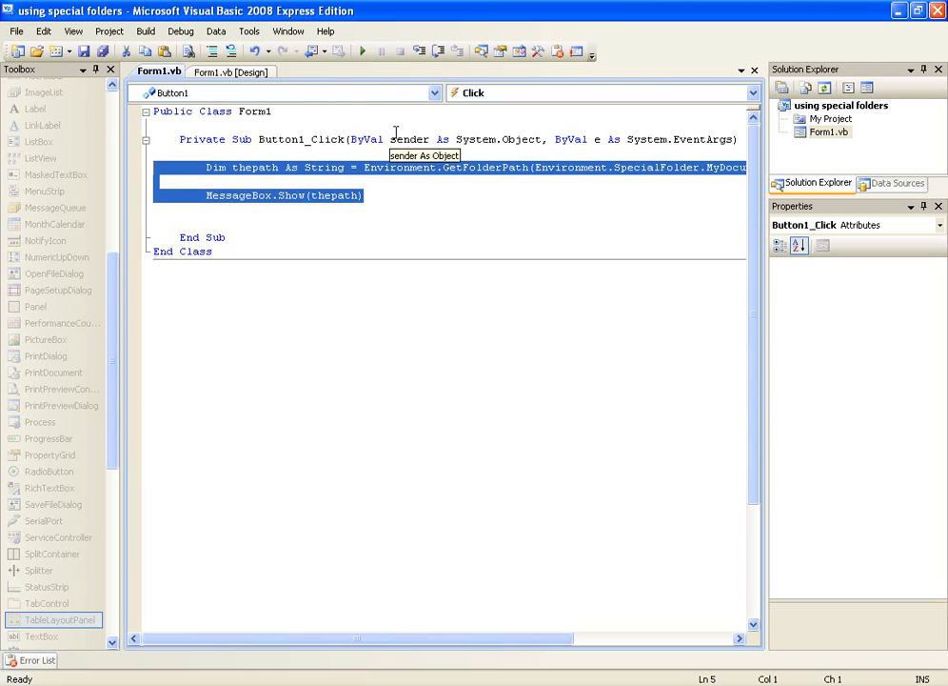
# Step: Replace the message box line with a Process.Start call taking thepath
pyautogui.click(362, 194)
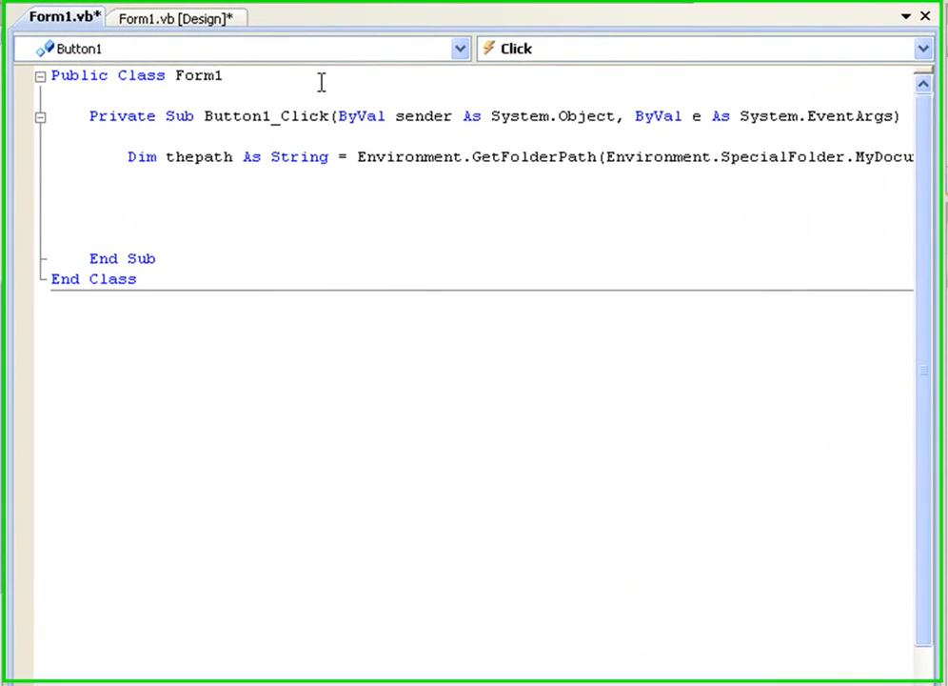
pyautogui.write('Process.start')
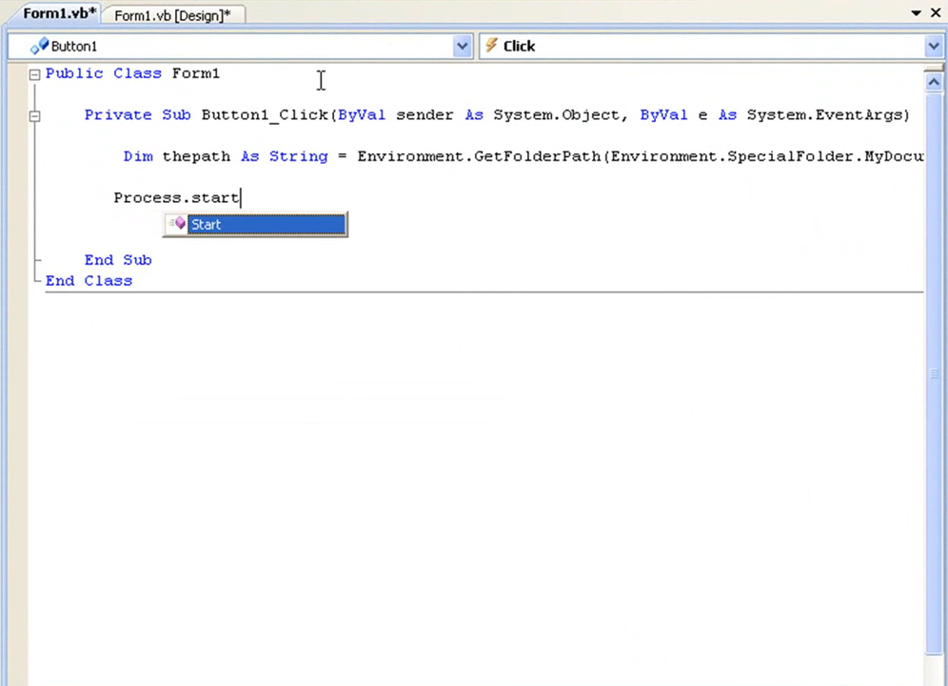
pyautogui.write('(')
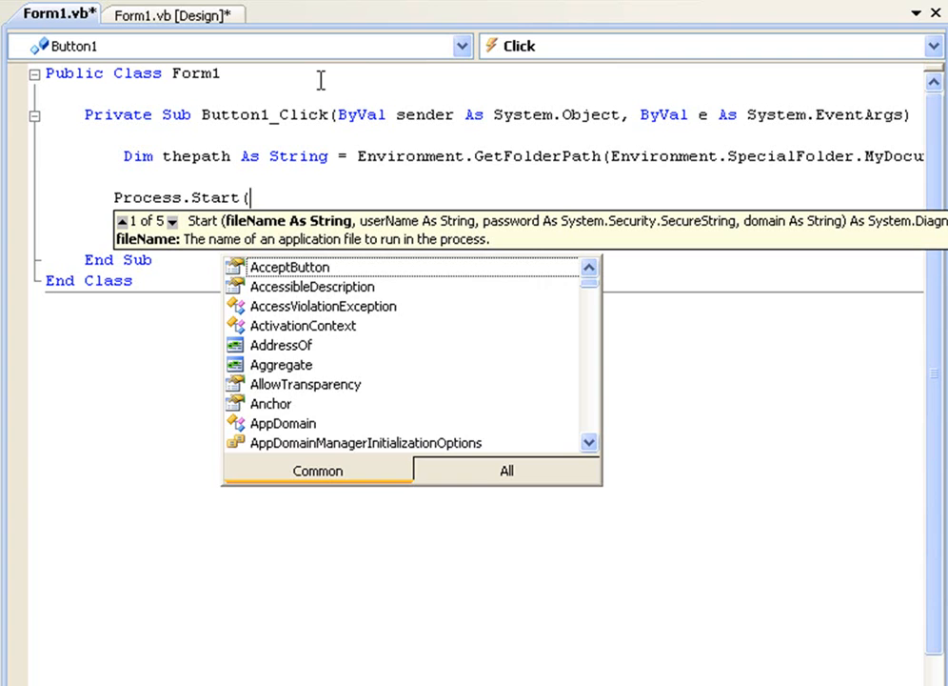
pyautogui.write('thepath')
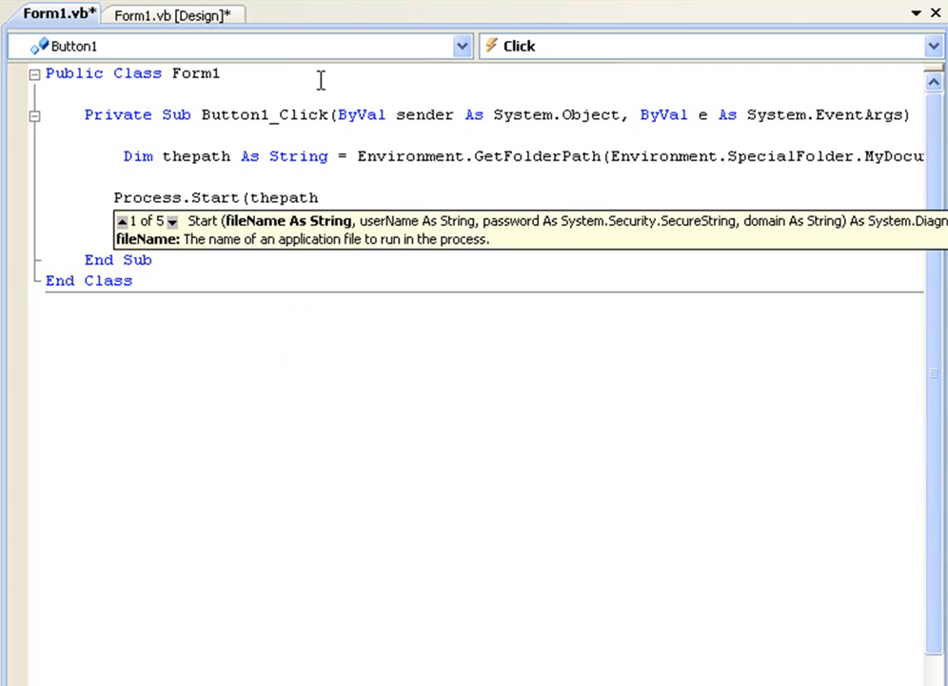
# Step: Complete the argument as thepath & "\image.jpg" to open the picture
pyautogui.write('&')
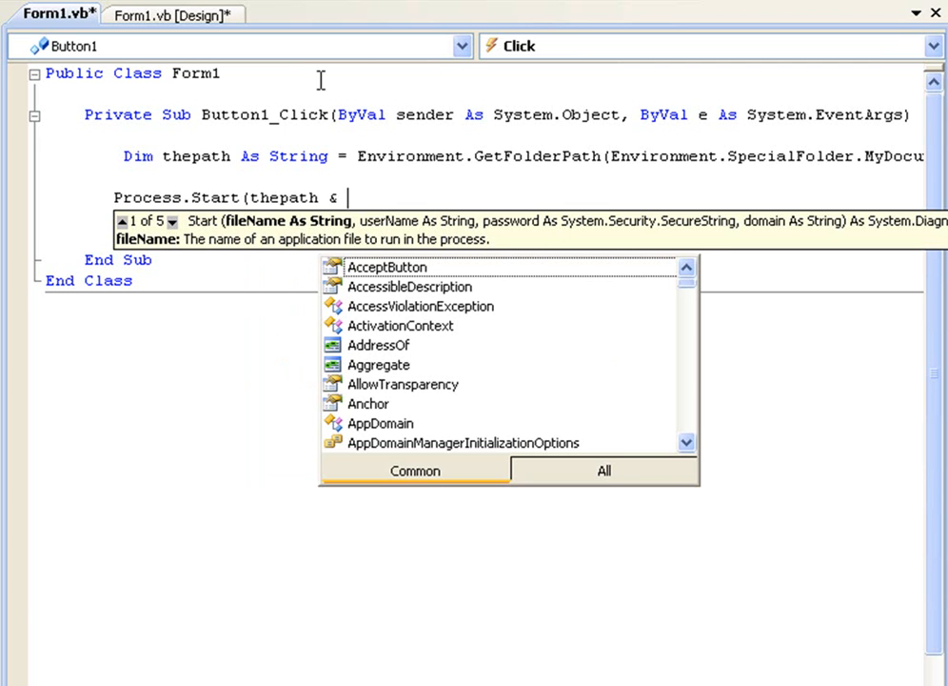
pyautogui.write('"')
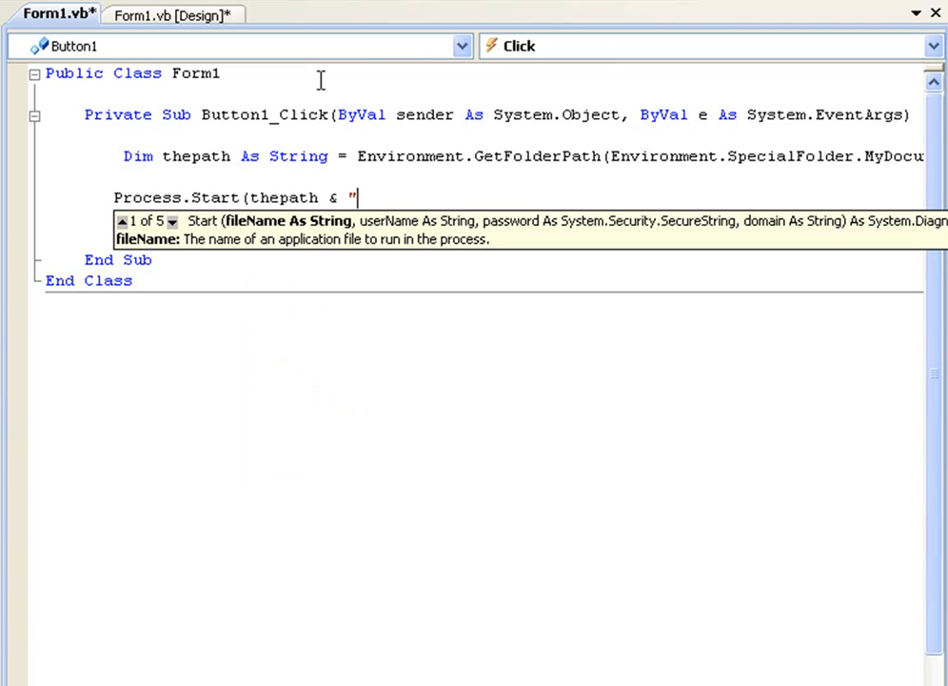
pyautogui.write('\\ima')
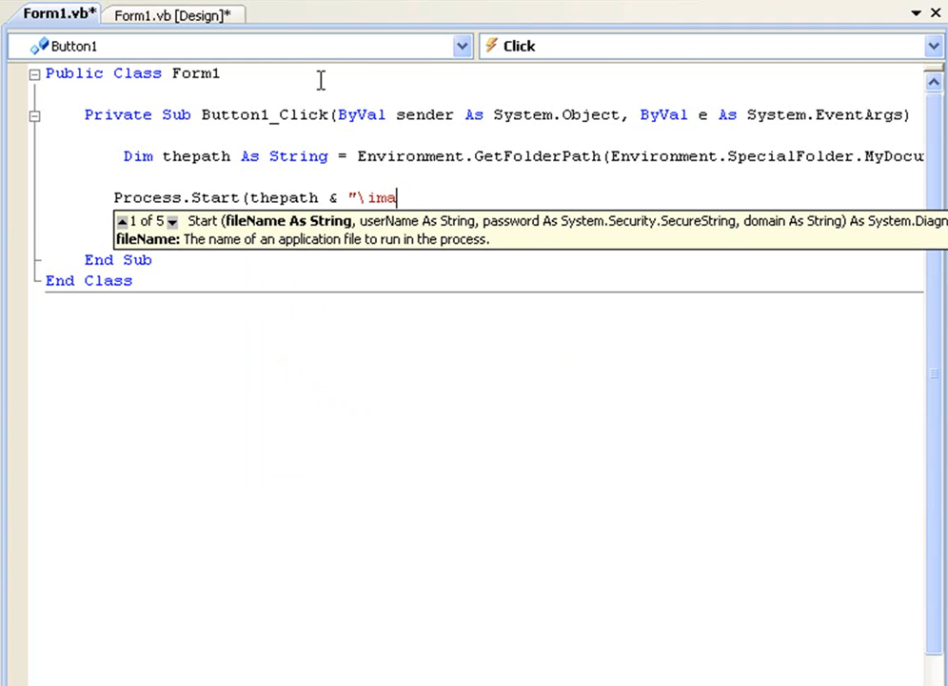
pyautogui.write('ge.jpg"')
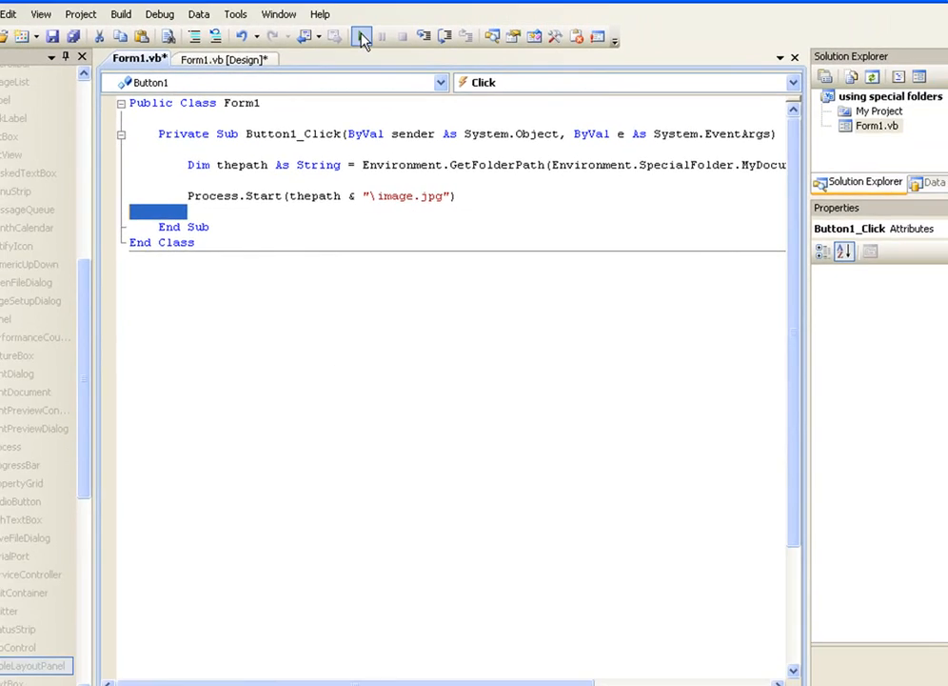
# Step: Run the form, use Show Path to open image.jpg in the picture viewer, then close it
pyautogui.click(362, 34)
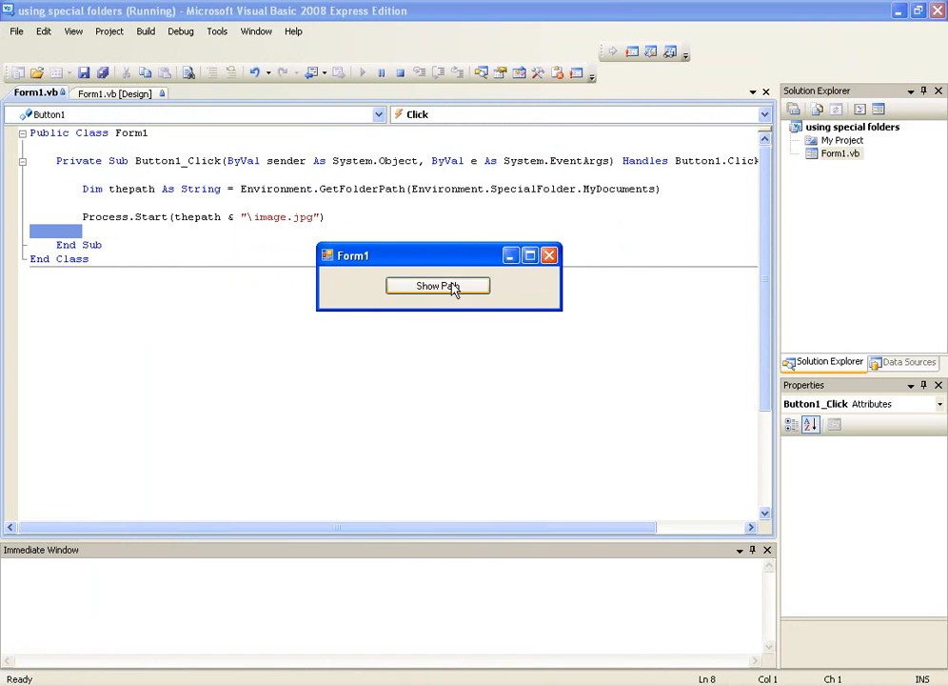
pyautogui.click(438, 286)
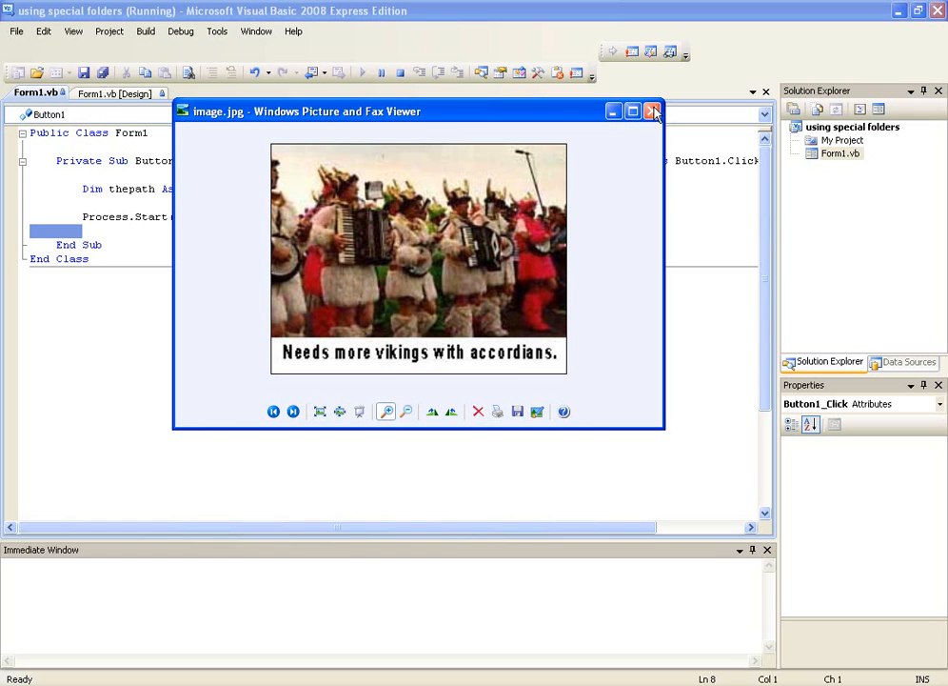
pyautogui.click(653, 111)
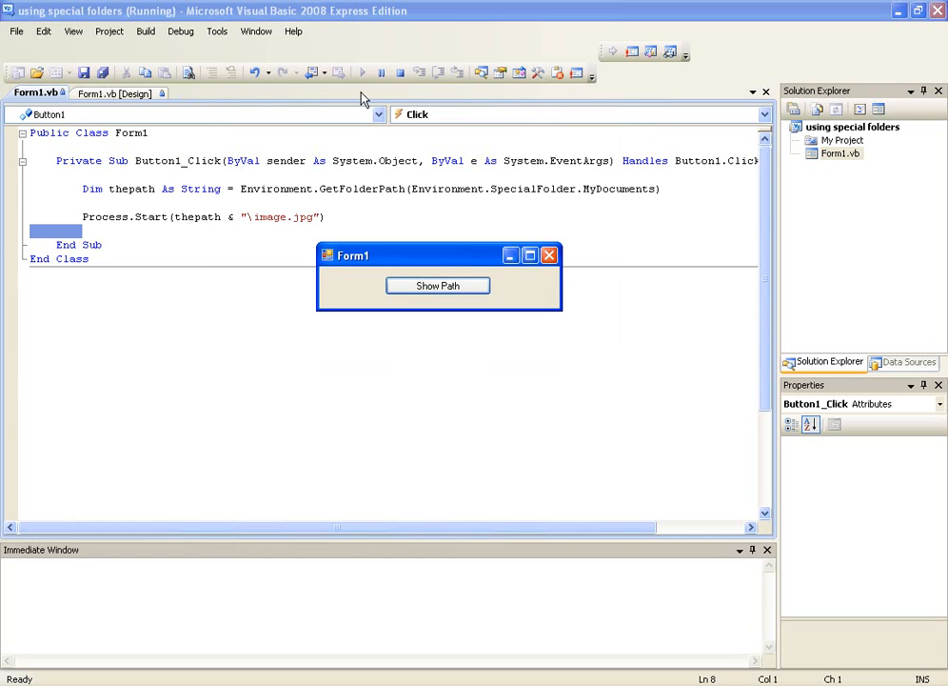